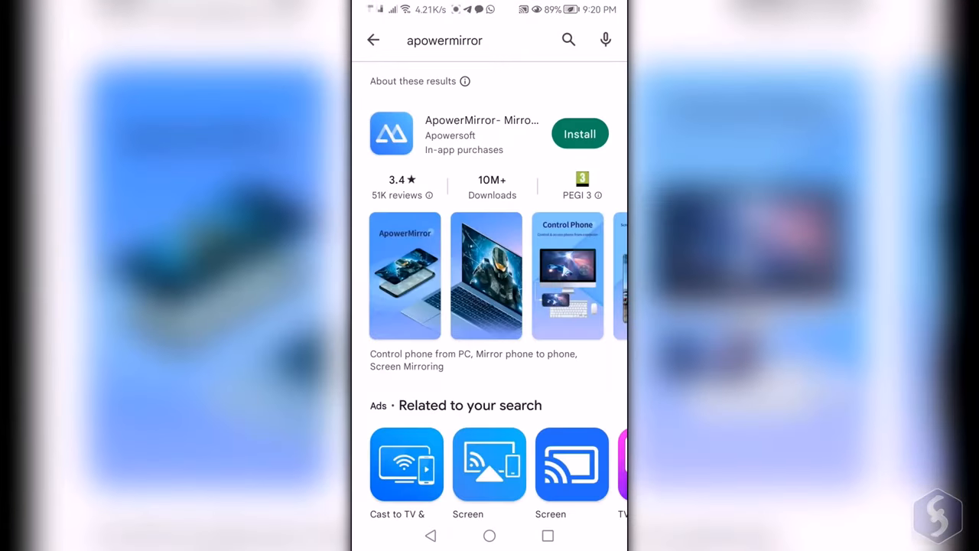
Install ApowerMirror from Play Store, launch it, choose LocalCast and skip the permission setup.
{"action": "left_click", "coordinate": [580, 133]}
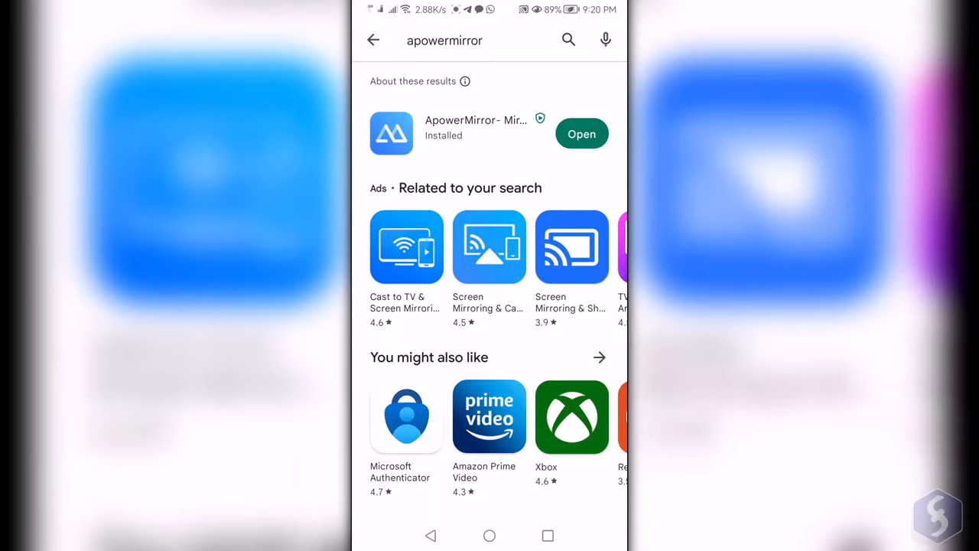
{"action": "left_click", "coordinate": [581, 134]}
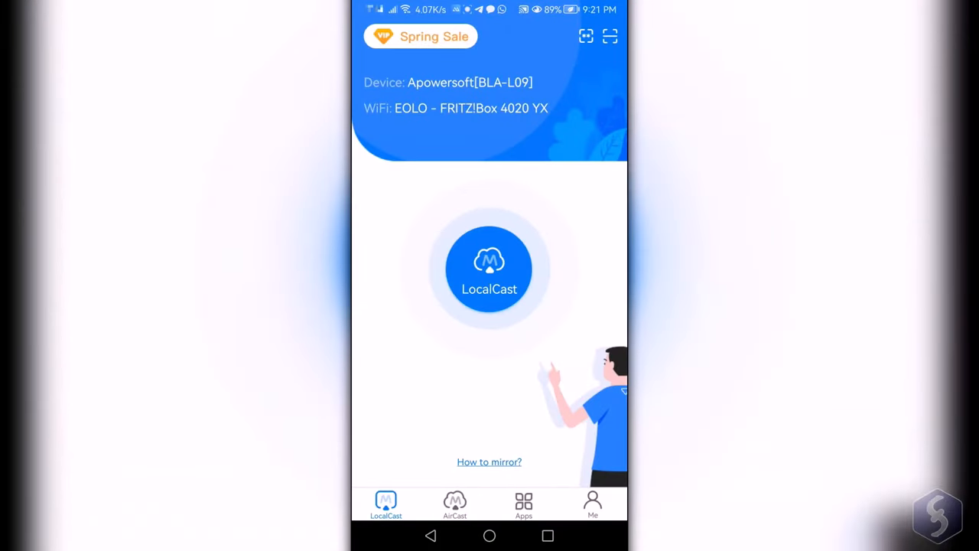
{"action": "left_click", "coordinate": [489, 269]}
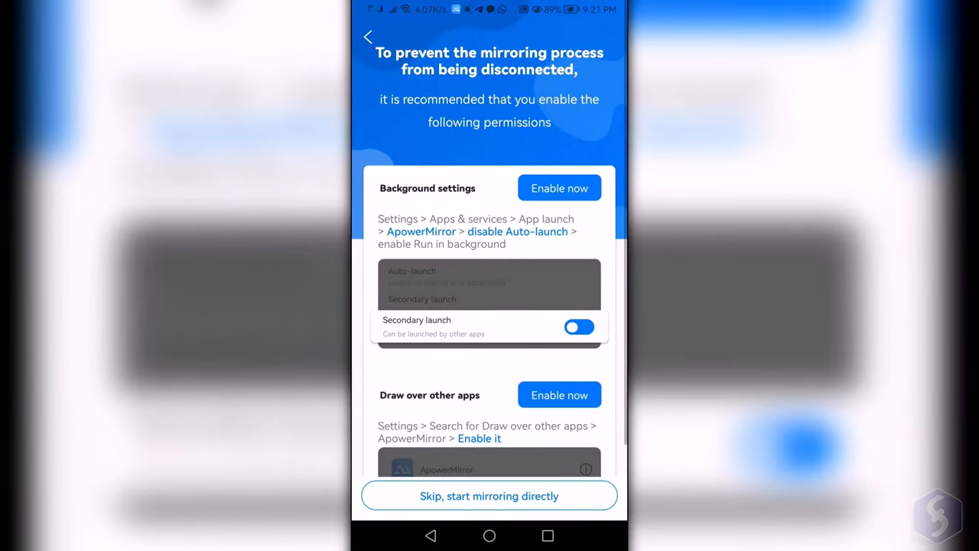
{"action": "left_click", "coordinate": [490, 496]}
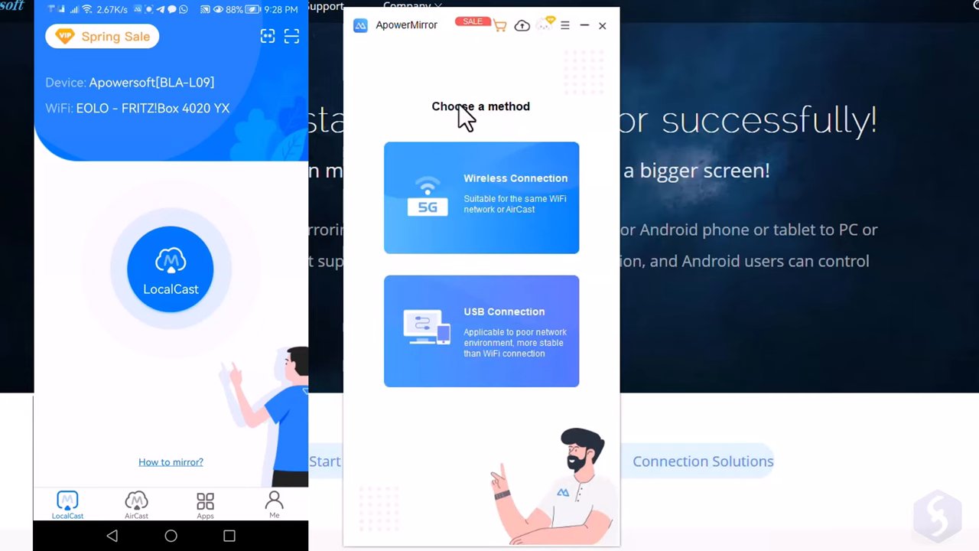
Choose Wireless Connection on the PC so it shows the I'm Receiver page with its LocalCast code.
{"action": "left_click", "coordinate": [490, 197]}
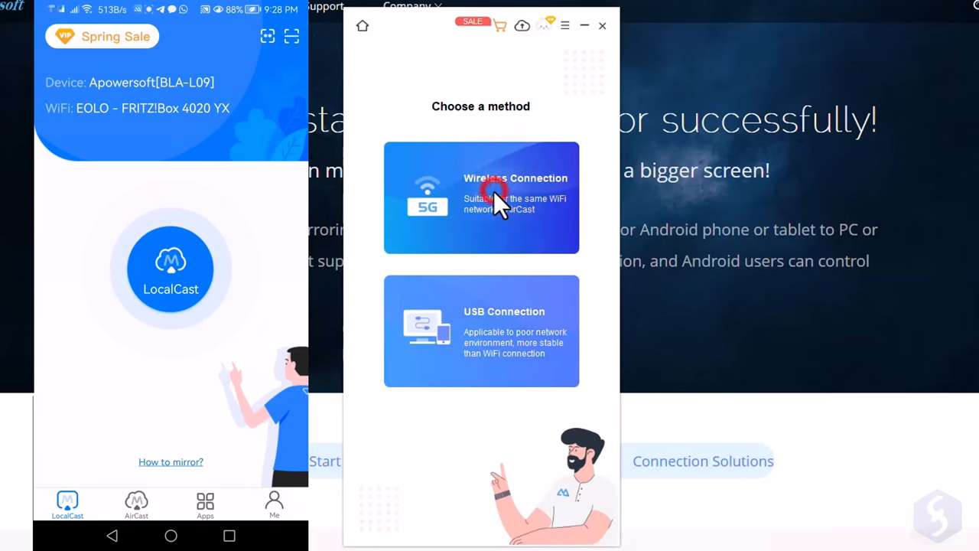
{"action": "left_click", "coordinate": [480, 196]}
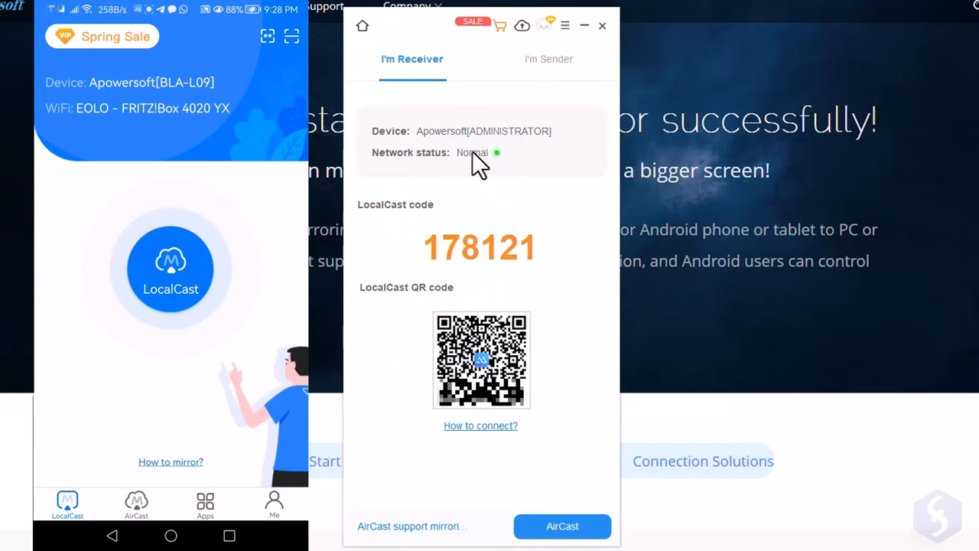
{"action": "mouse_move", "coordinate": [505, 211]}
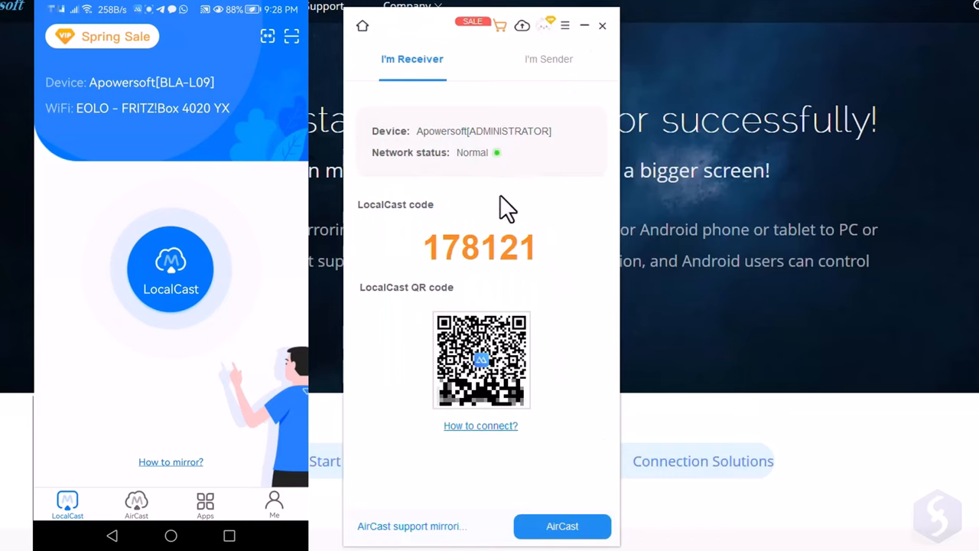
{"action": "mouse_move", "coordinate": [539, 283]}
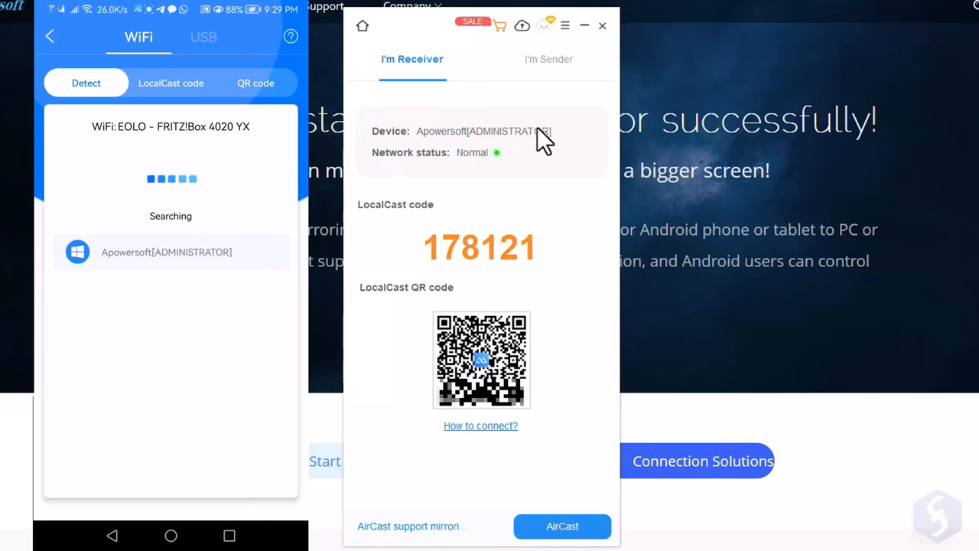
Select the detected Apowersoft[ADMINISTRATOR] PC and allow screen projection to start mirroring.
{"action": "left_click", "coordinate": [166, 251]}
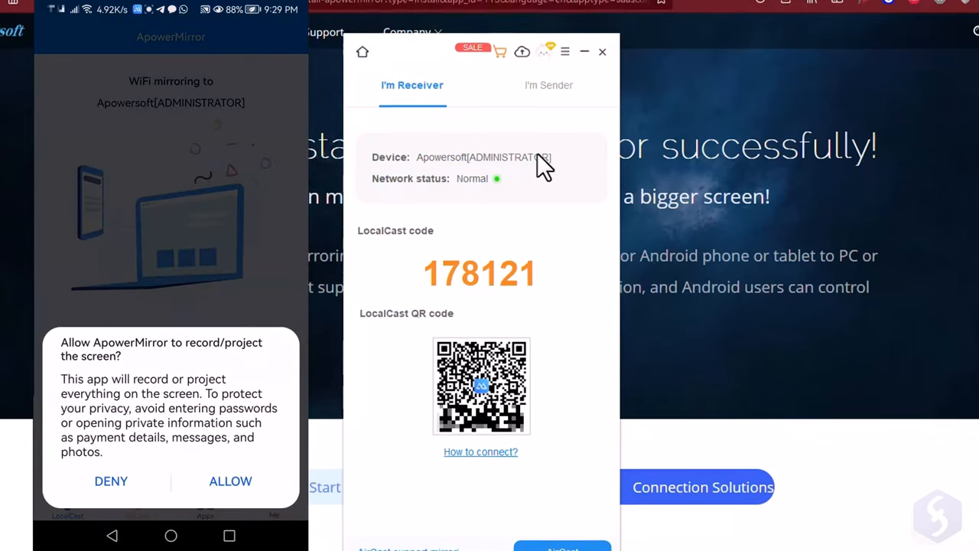
{"action": "left_click", "coordinate": [229, 480]}
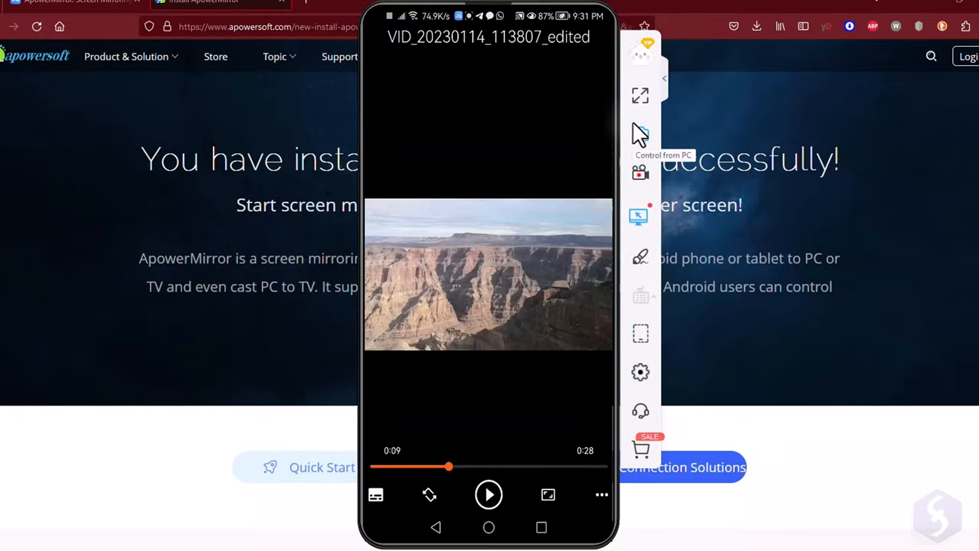
{"action": "mouse_move", "coordinate": [639, 95]}
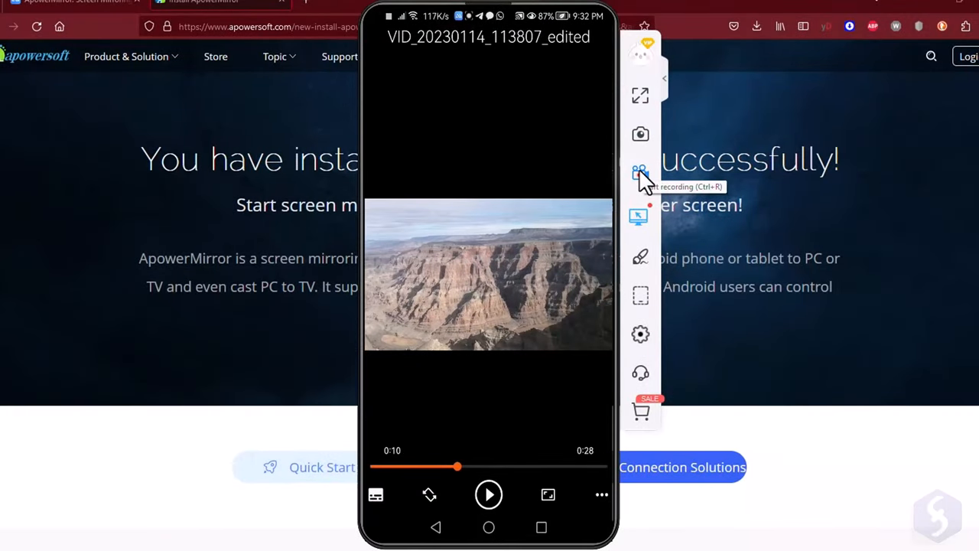
Try the side toolbar's brush options, then disconnect the wireless mirroring session.
{"action": "left_click", "coordinate": [640, 171]}
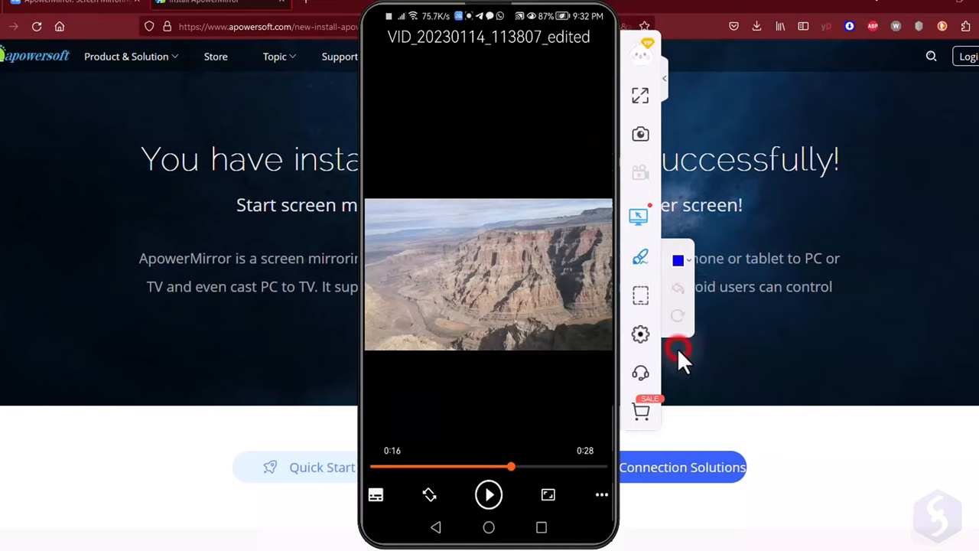
{"action": "left_click", "coordinate": [640, 257]}
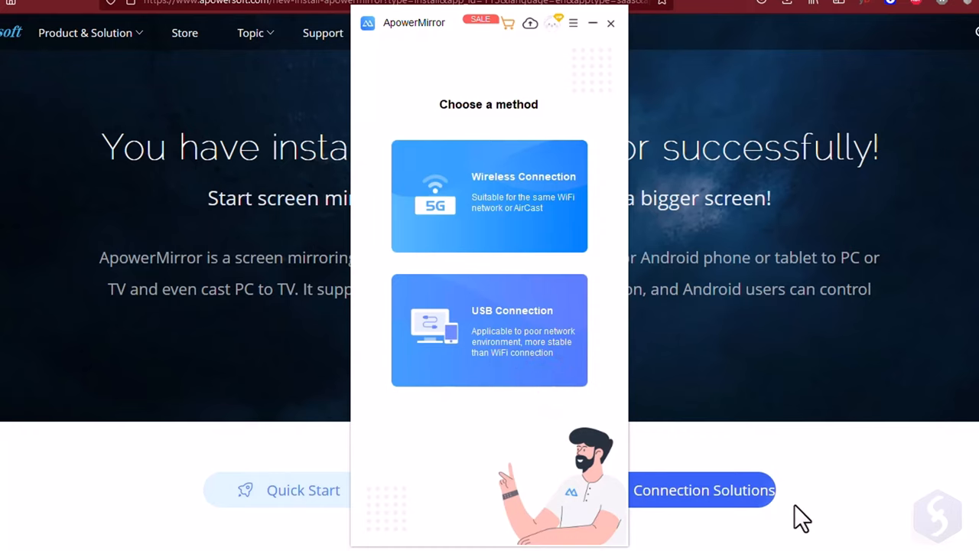
Choose USB Connection and run One-click Clean up on the conflicting ADB program.
{"action": "left_click", "coordinate": [490, 330]}
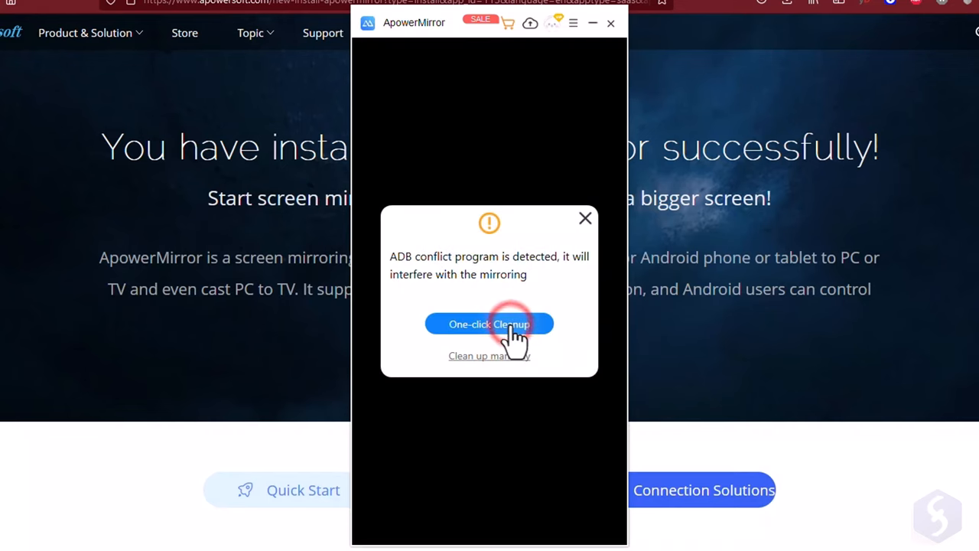
{"action": "left_click", "coordinate": [490, 324]}
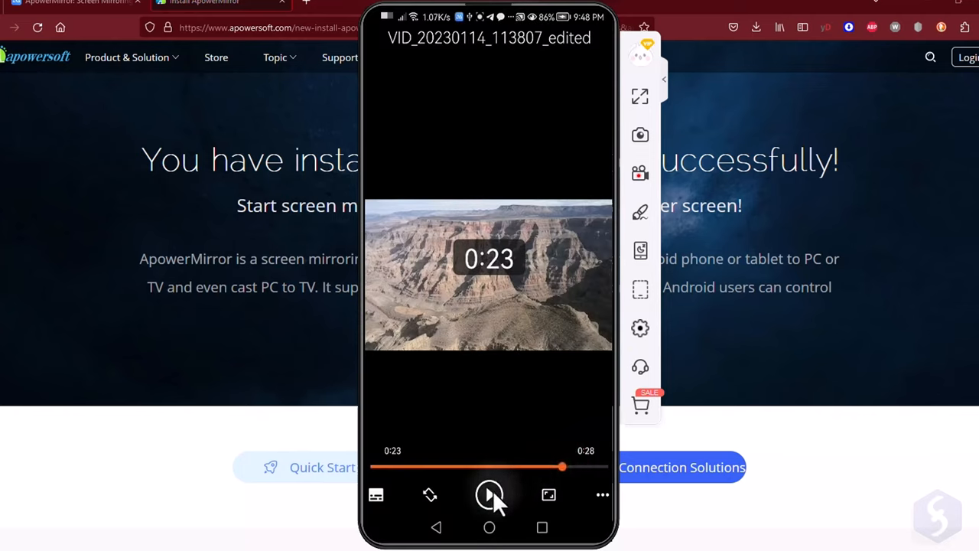
Play the canyon video in the mirrored player and bring its playback controls back up.
{"action": "left_click", "coordinate": [490, 496]}
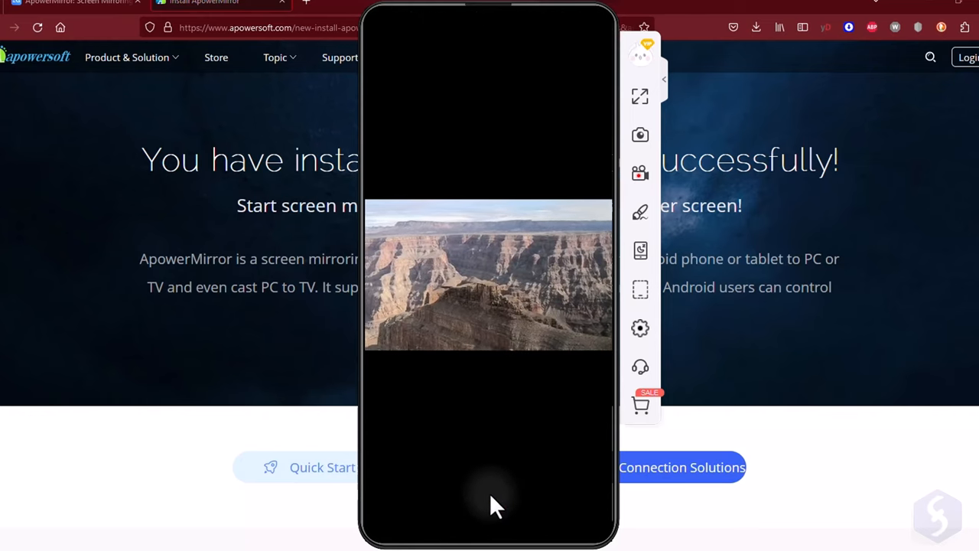
{"action": "left_click", "coordinate": [490, 493]}
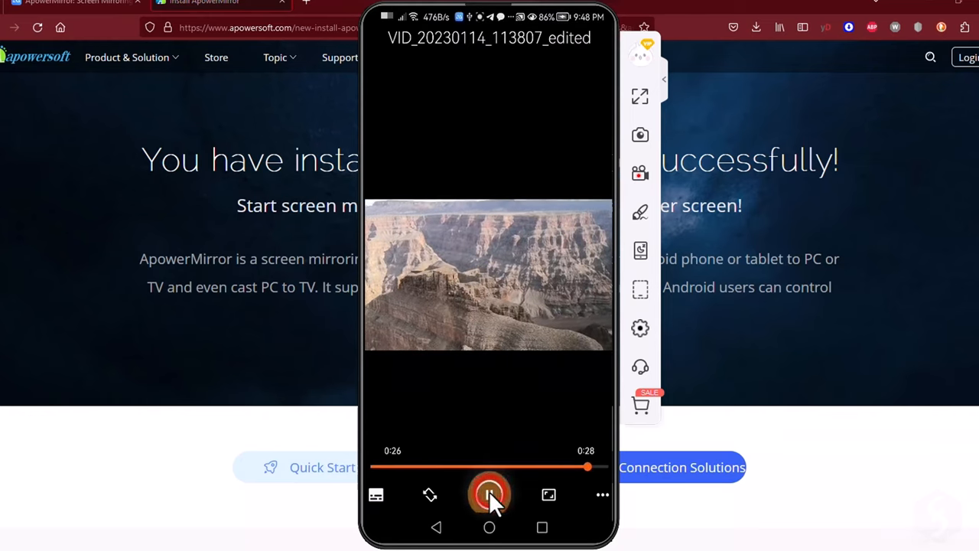